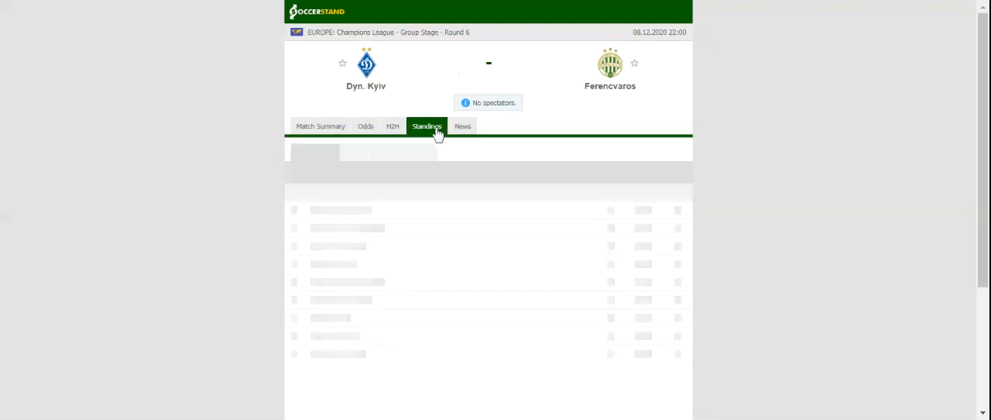
Step: Show the Group G standings table for Dyn. Kyiv vs Ferencvaros
{"action": "left_click", "coordinate": [427, 125]}
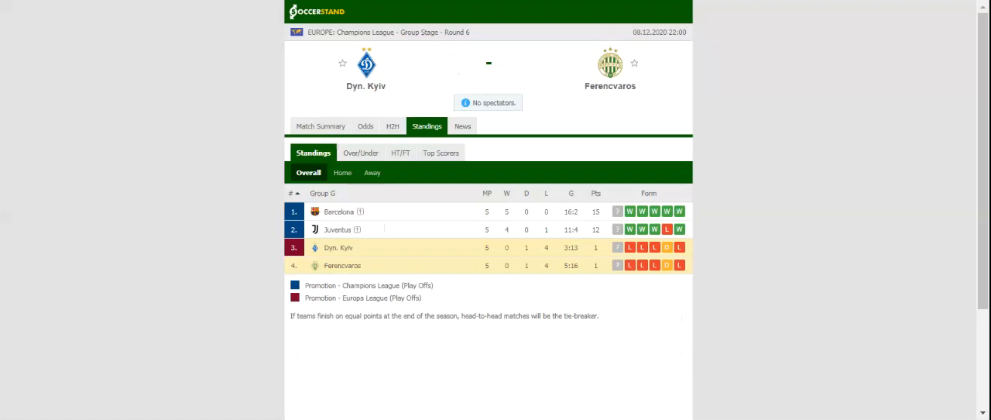
{"action": "mouse_move", "coordinate": [392, 125]}
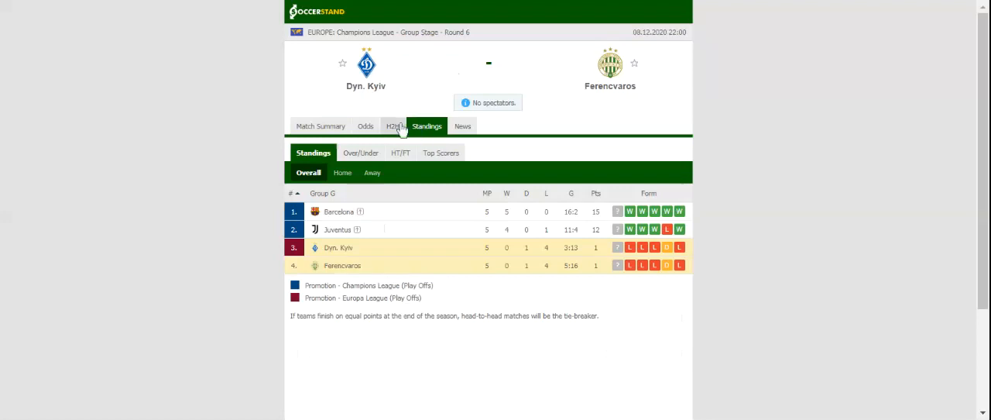
Step: Show the H2H section with each team's last five matches and direct meetings
{"action": "left_click", "coordinate": [393, 126]}
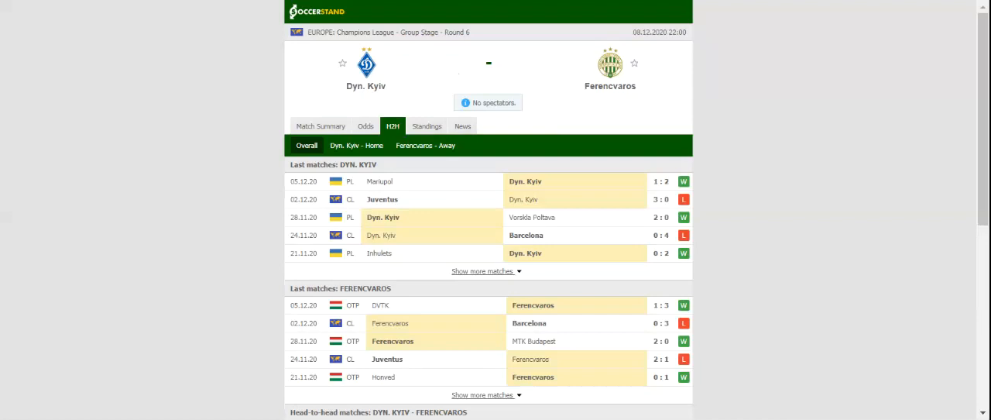
{"action": "mouse_move", "coordinate": [425, 89]}
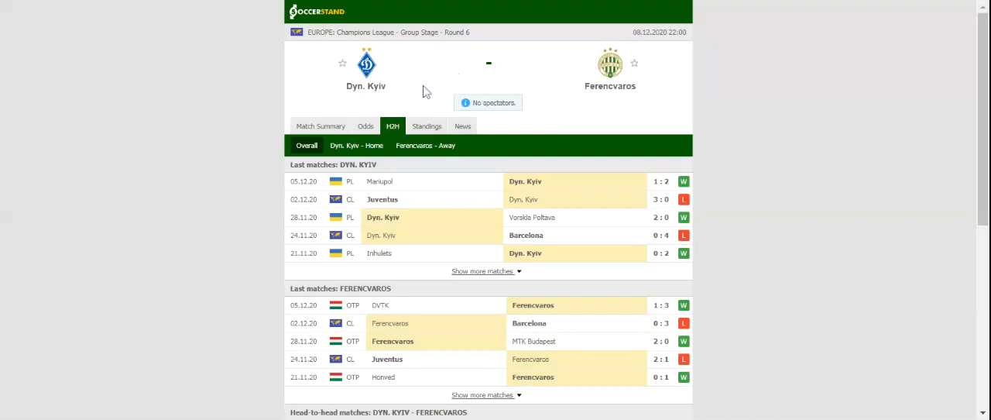